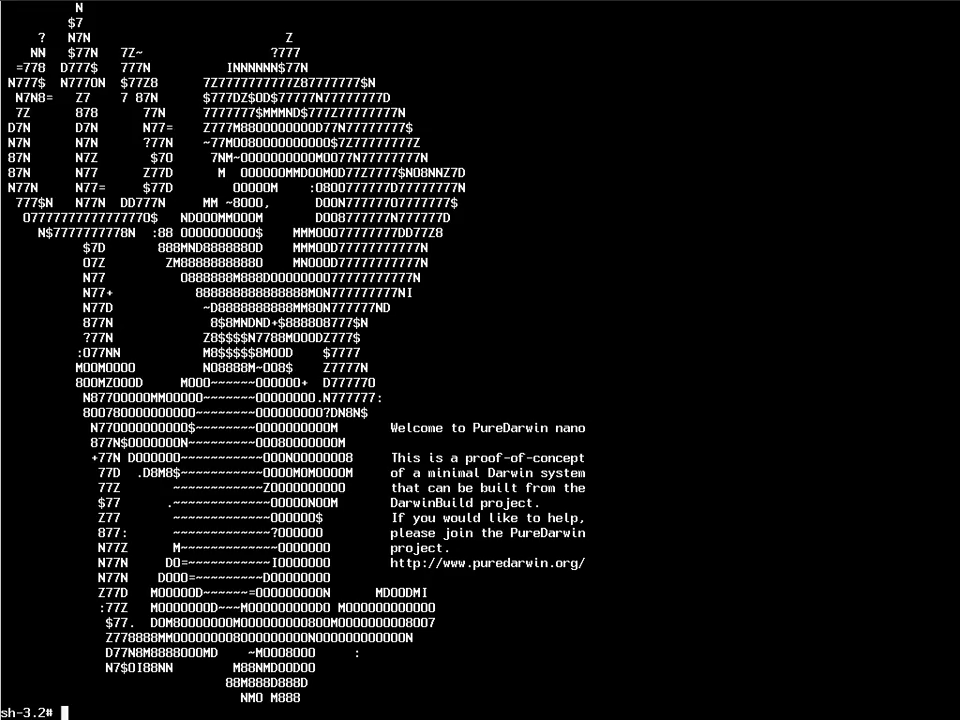
text(ls)
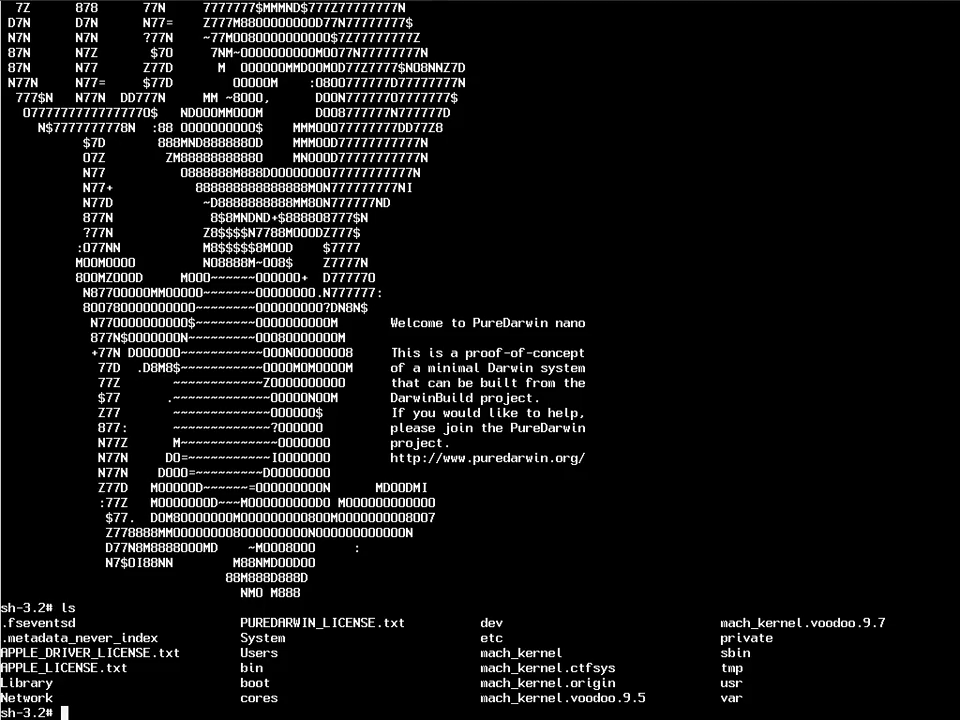
text(uname -a)
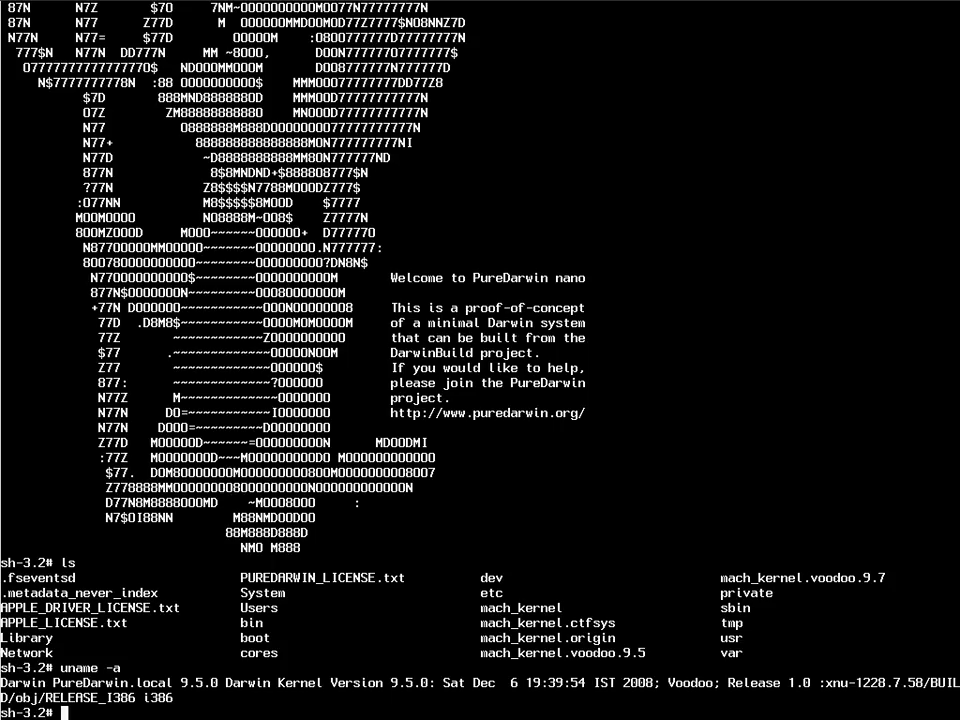
text(cd)
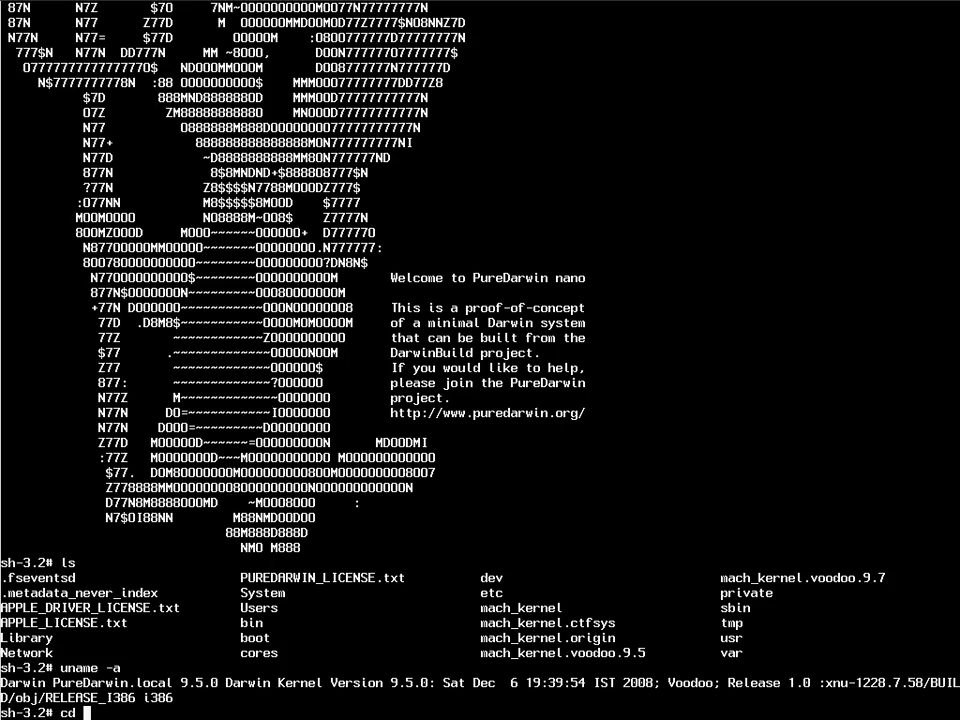
text(/System/)
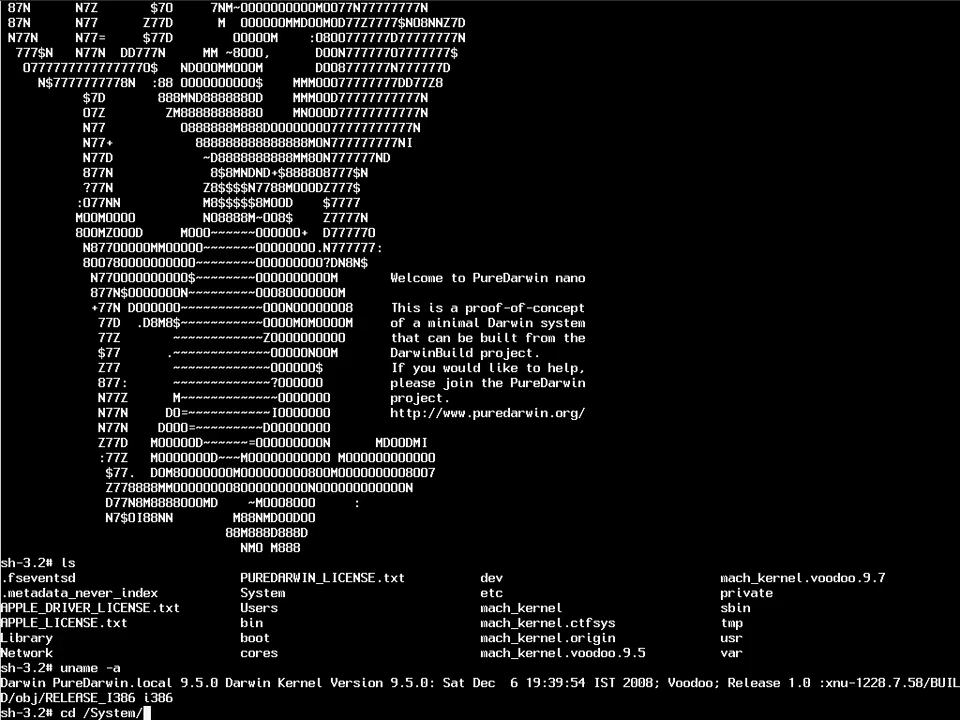
text(Library/Extensions/)
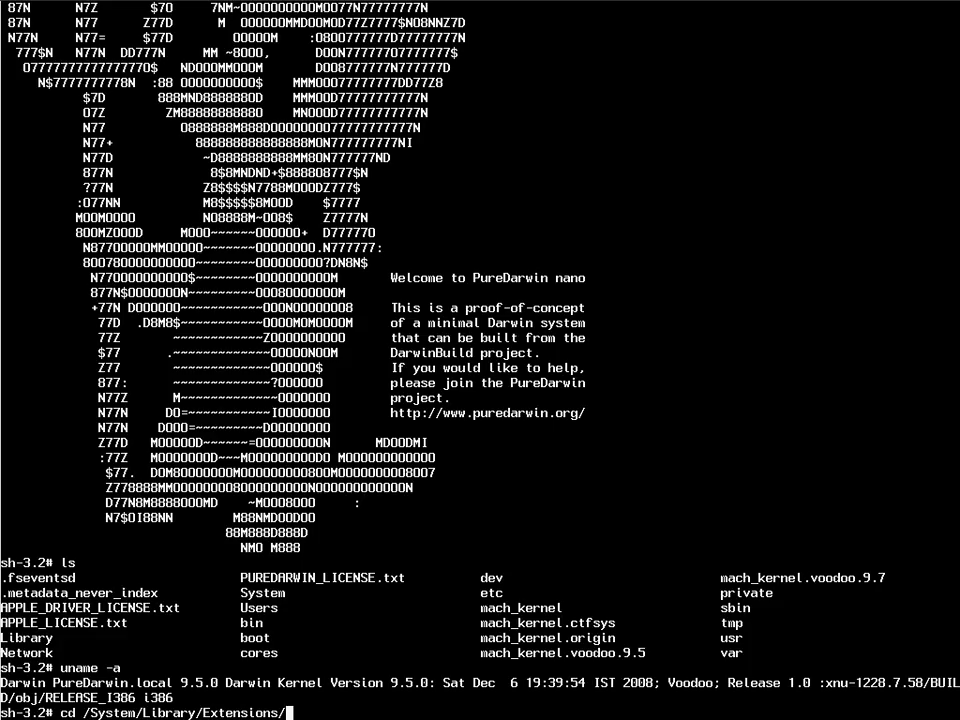